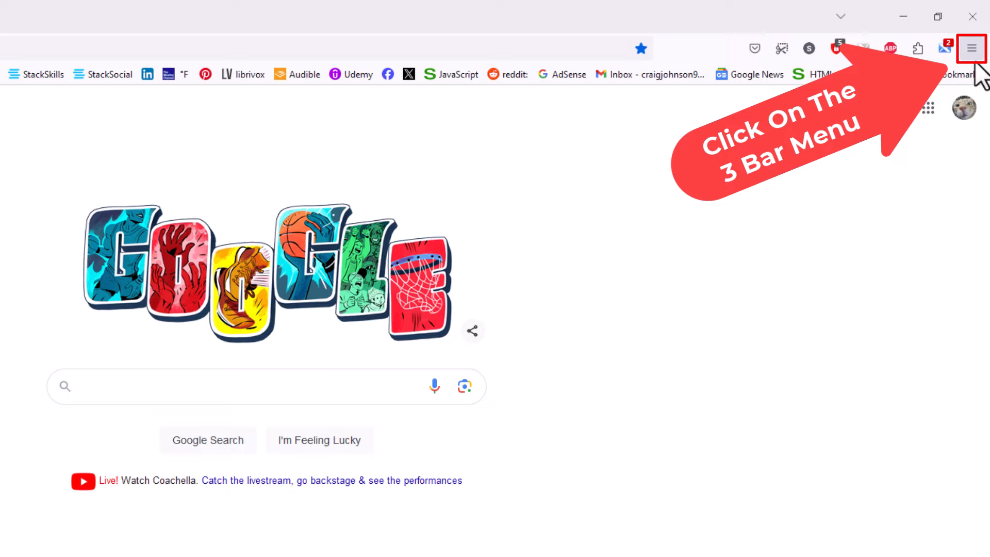
# - Bring up Firefox's main application menu from the toolbar
pyautogui.click(971, 49)
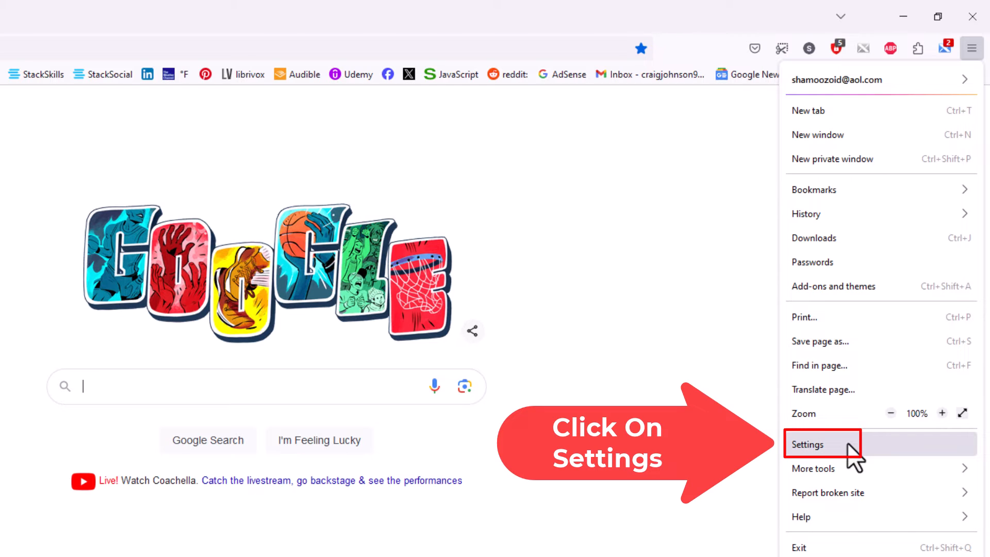
# - Go to Firefox Settings, landing on the General section
pyautogui.click(810, 443)
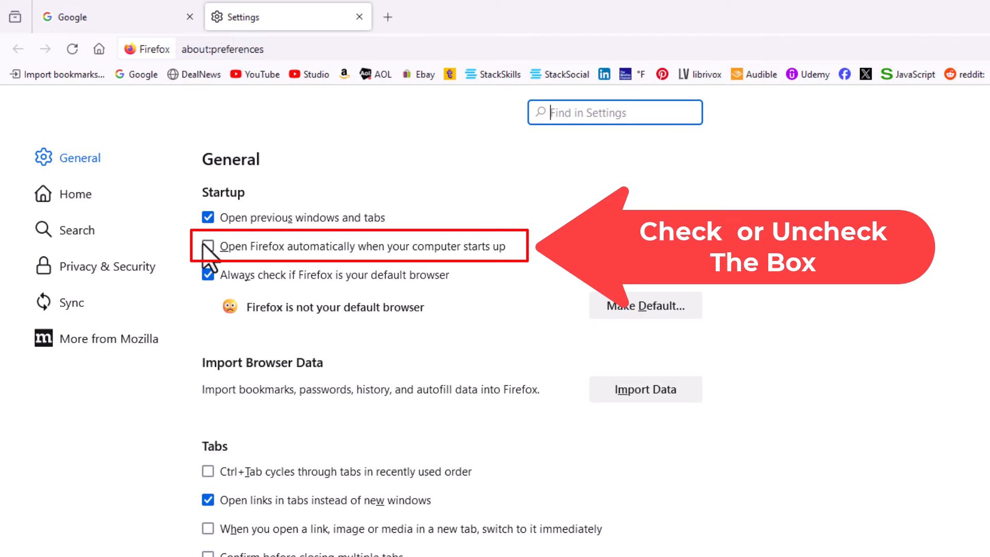
pyautogui.click(208, 246)
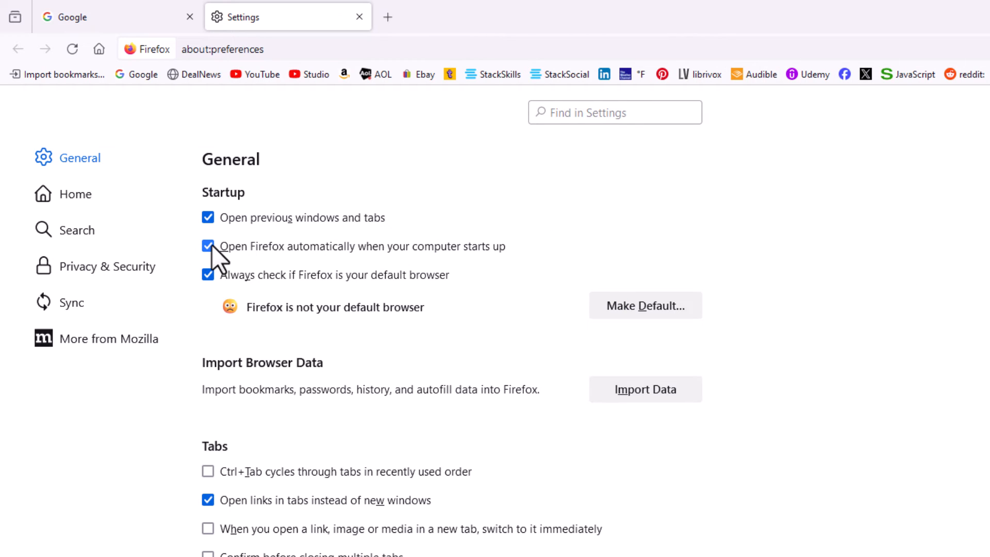
pyautogui.click(209, 246)
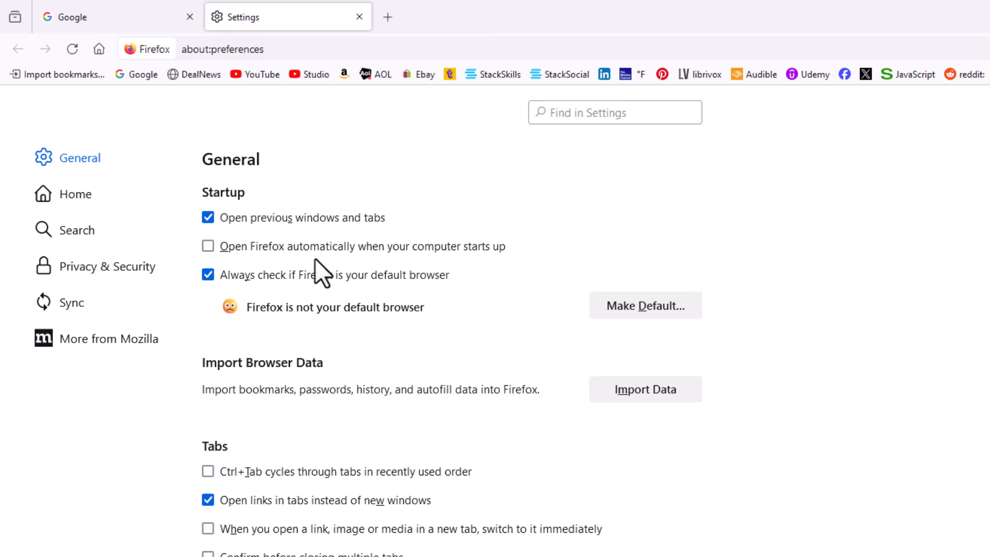
pyautogui.moveTo(356, 272)
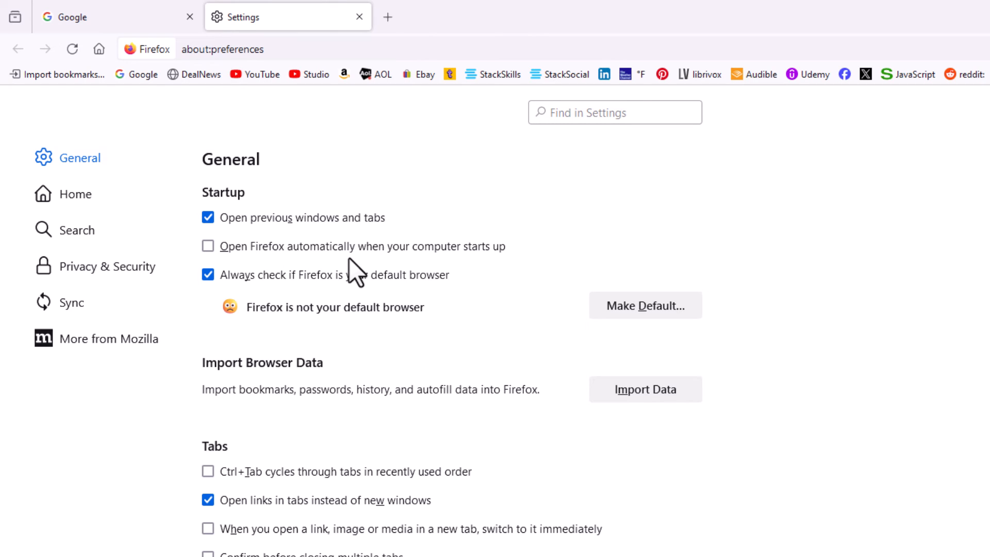